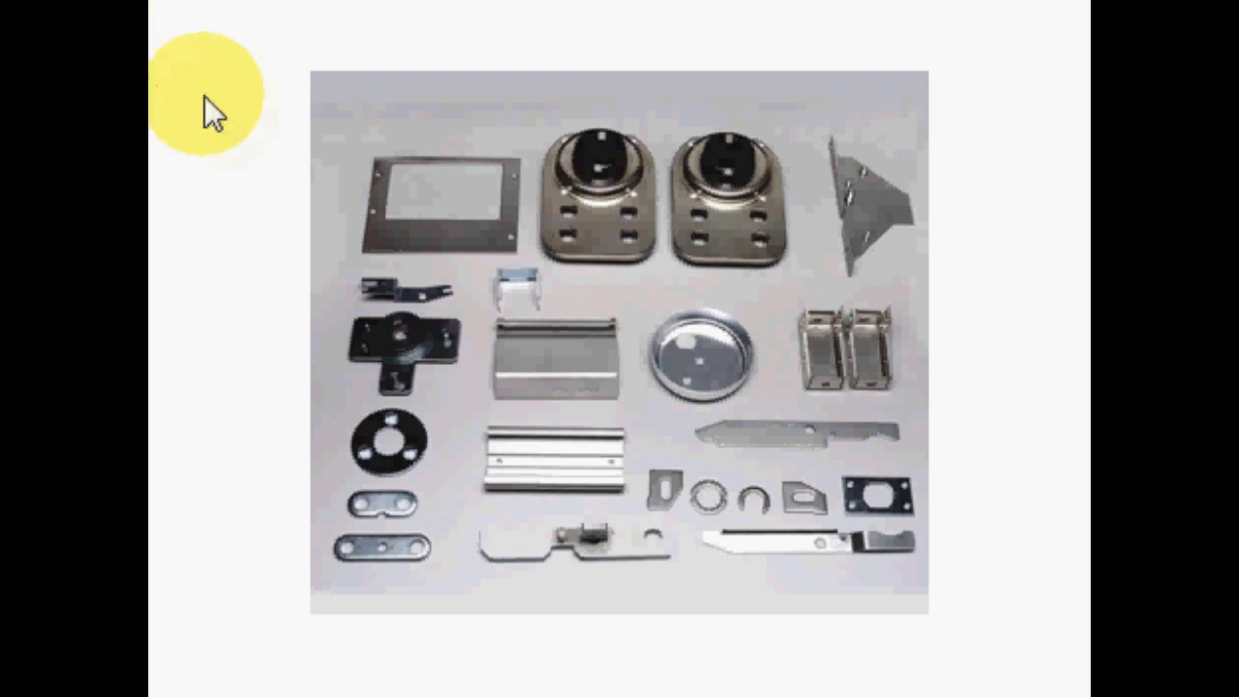
mouse_move(798, 287)
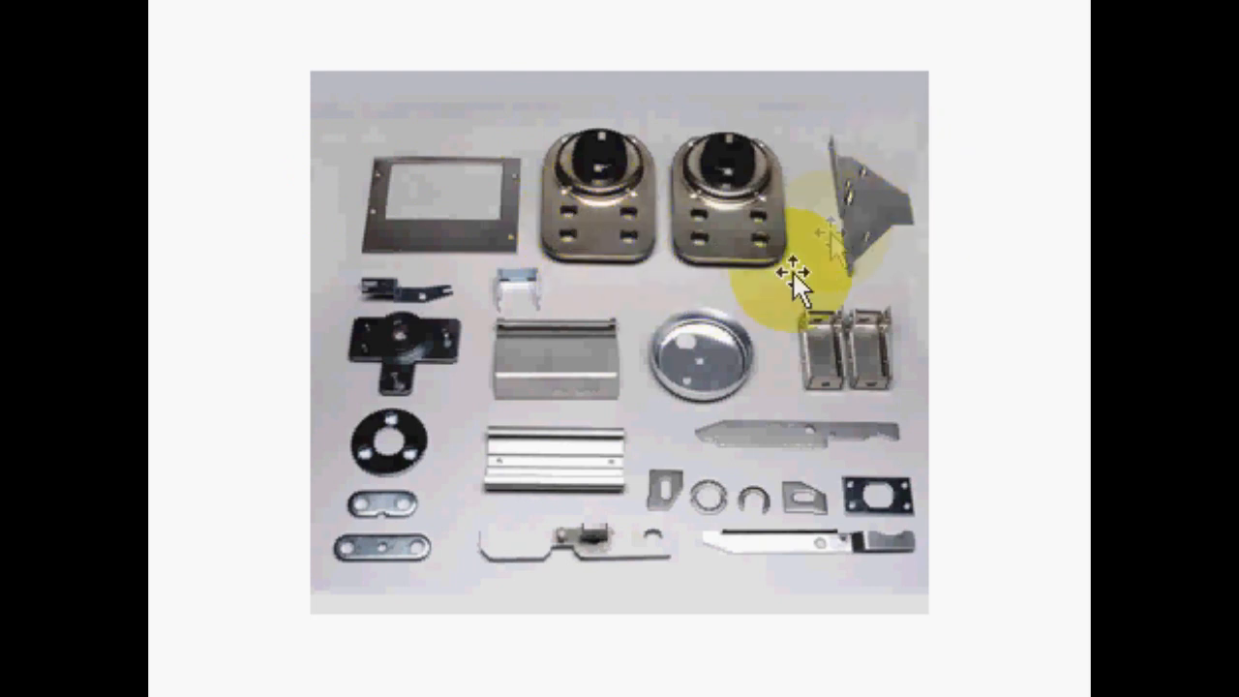